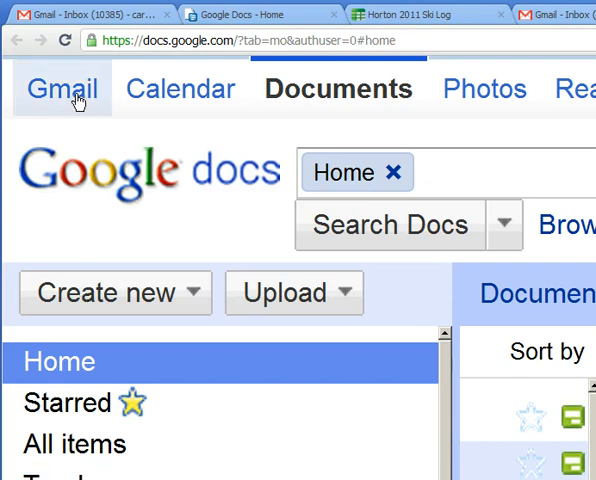
# - Create a new blank form from the documents list
pyautogui.click(63, 88)
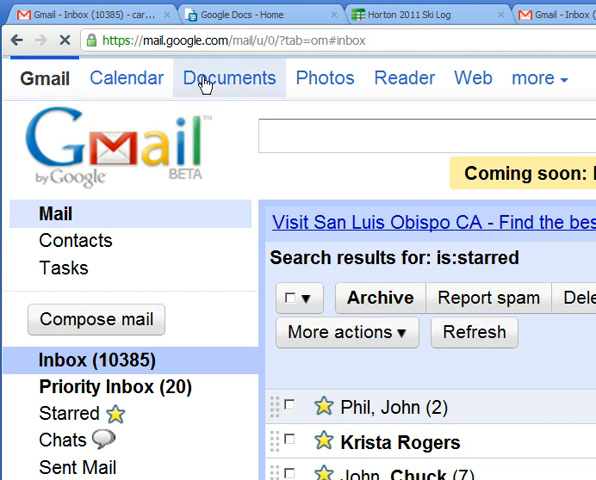
pyautogui.click(228, 78)
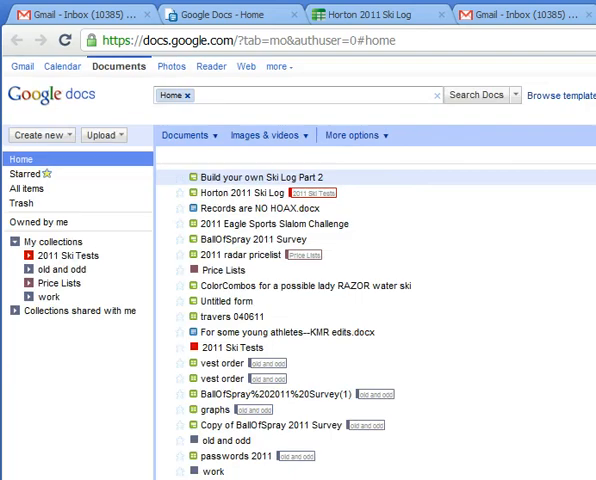
pyautogui.moveTo(45, 241)
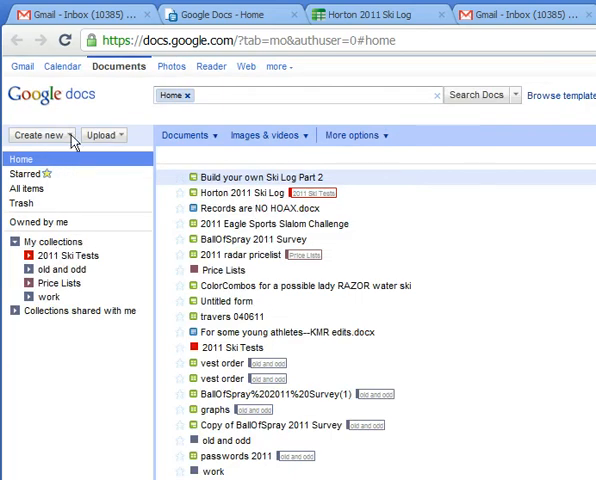
pyautogui.click(40, 135)
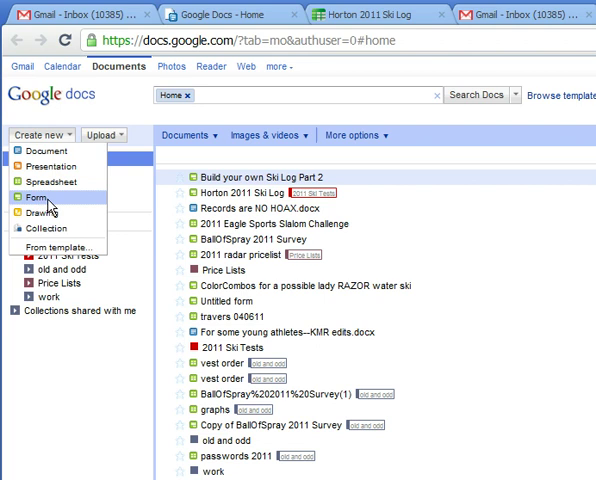
pyautogui.click(42, 197)
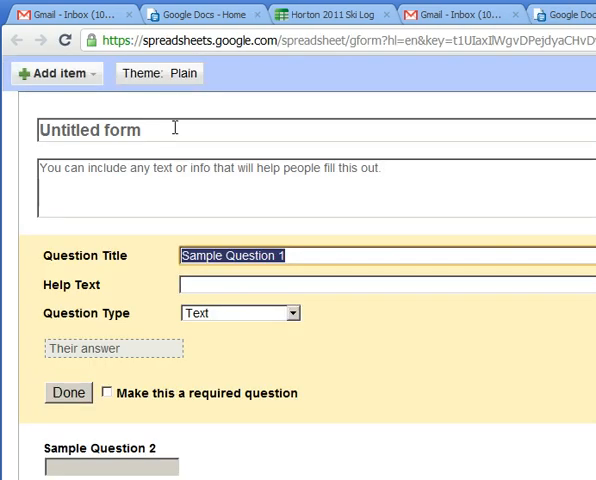
# - Title the form 'Build your own Ski Log Part 2'
pyautogui.click(100, 130)
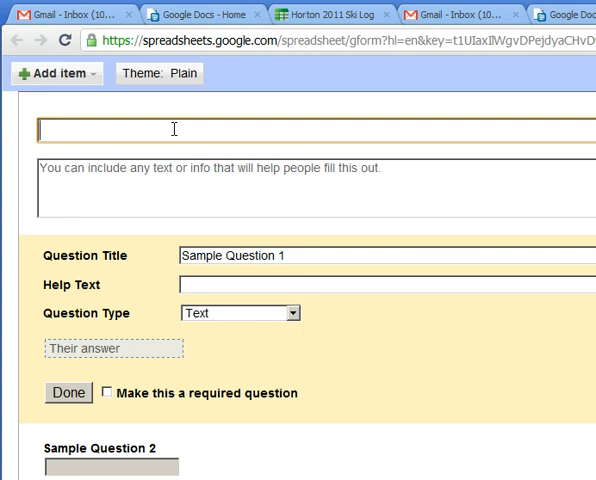
pyautogui.write('Build your own Ski Log Part 1')
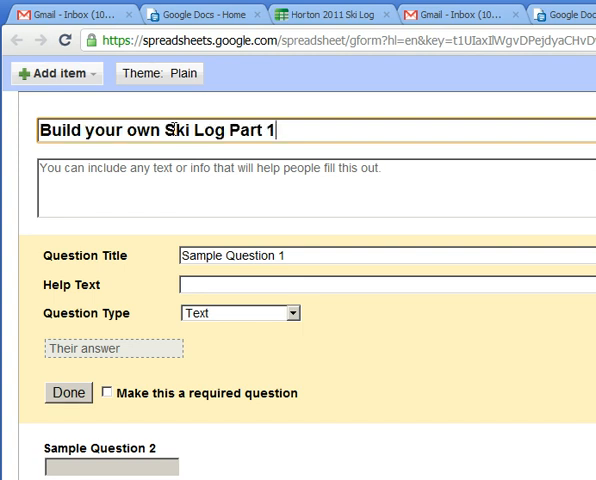
pyautogui.press('BackSpace')
pyautogui.write('2')
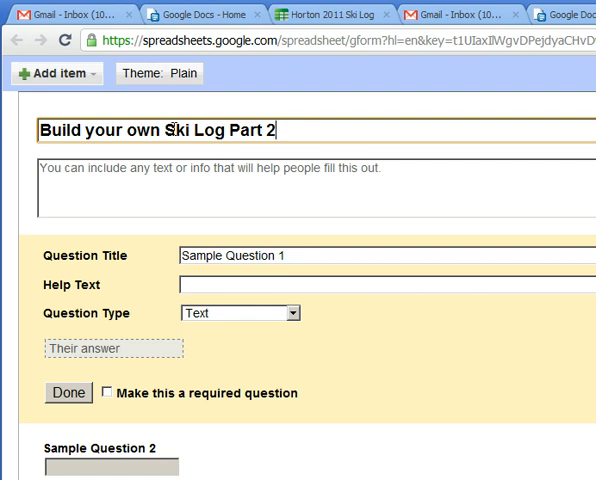
pyautogui.click(180, 177)
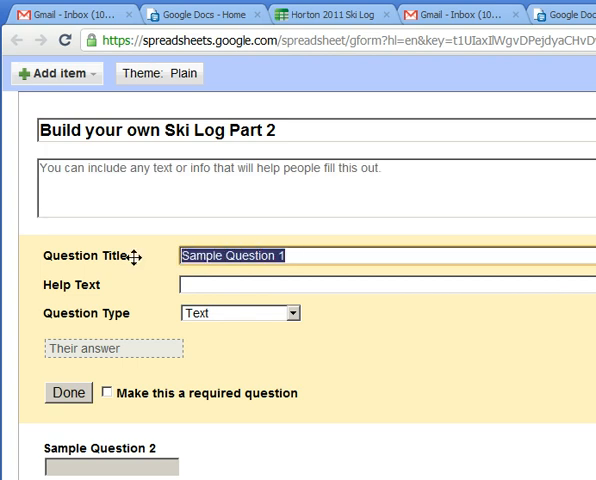
# - Set the first question's title to 'date'
pyautogui.write('date')
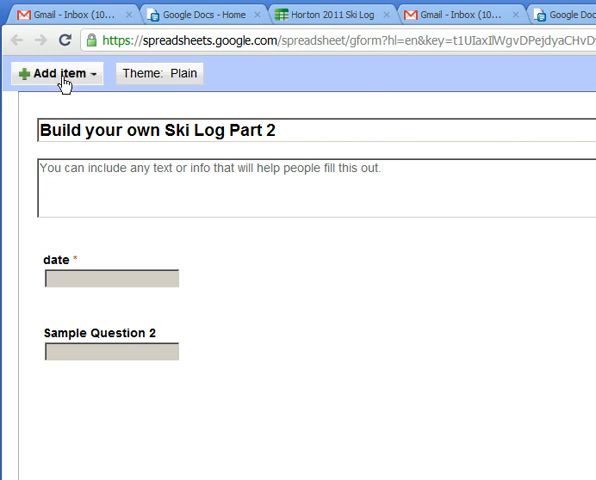
# - Add a checkboxes question titled 'Did I learn something'
pyautogui.click(57, 73)
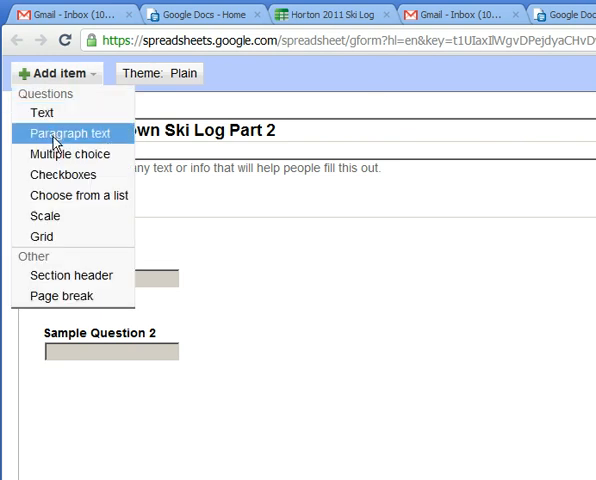
pyautogui.moveTo(63, 174)
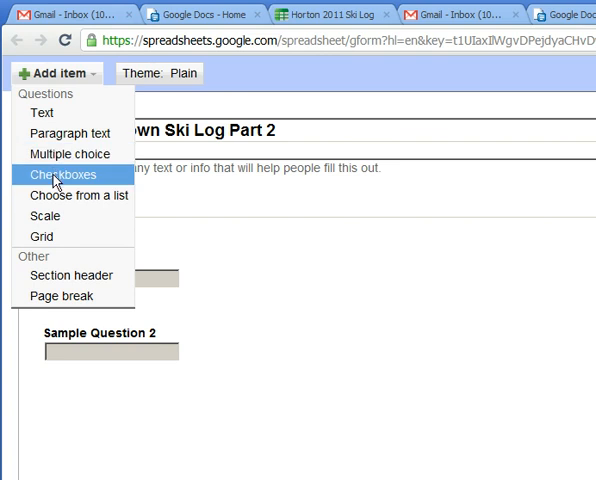
pyautogui.click(64, 174)
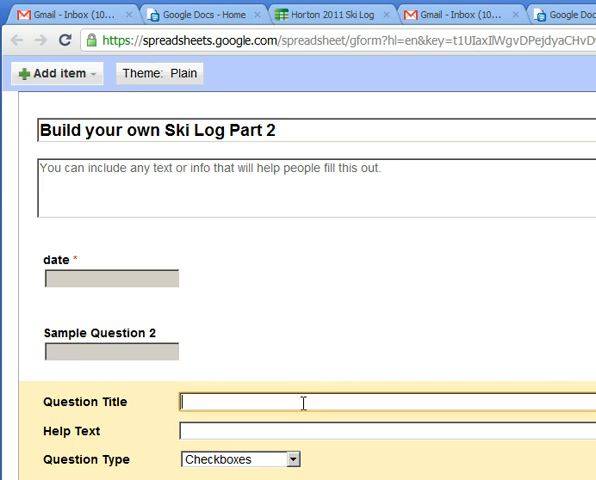
pyautogui.write('Did')
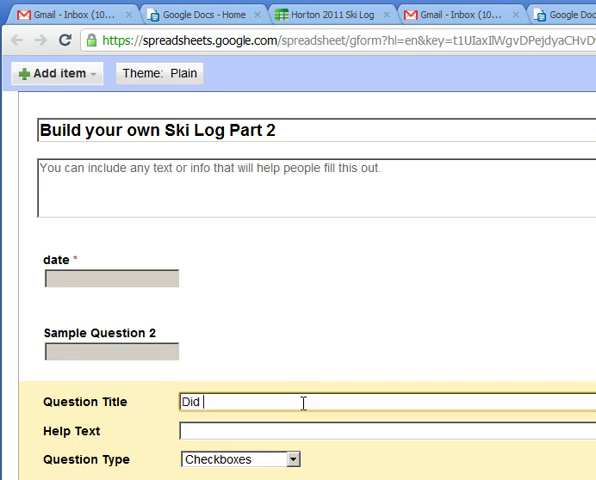
pyautogui.write('I learn s')
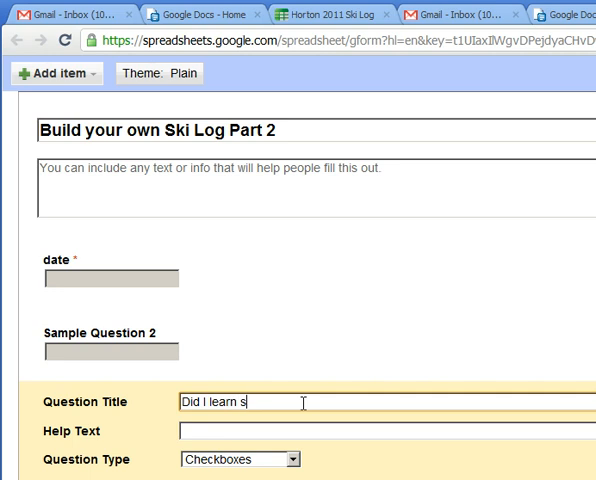
pyautogui.write('omething')
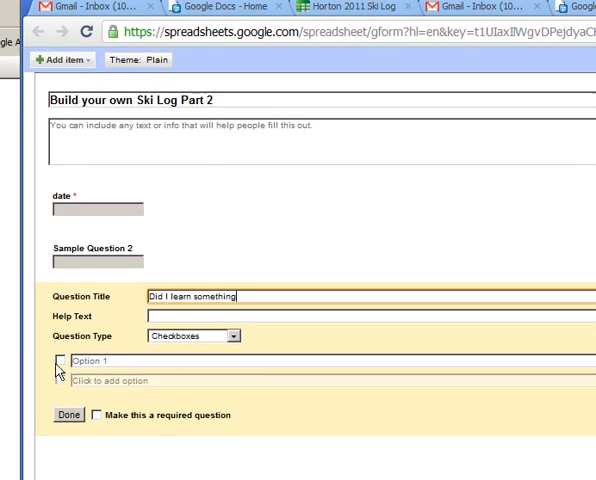
# - Give it answer options Yes and No and mark it required
pyautogui.click(60, 361)
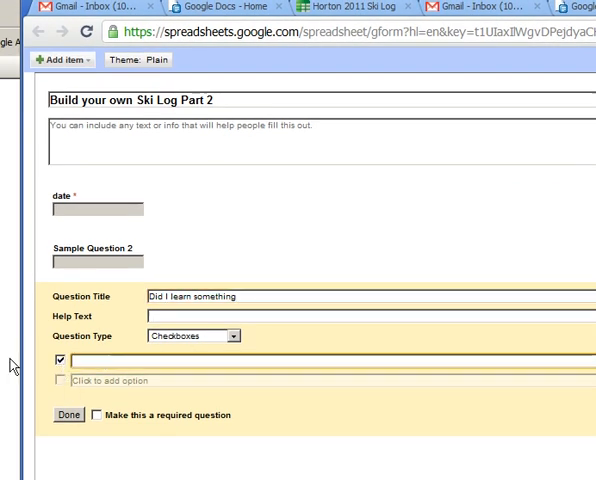
pyautogui.write('Yes')
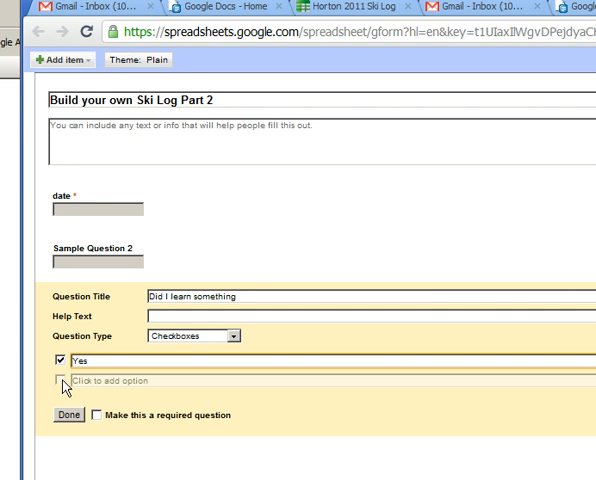
pyautogui.write('No')
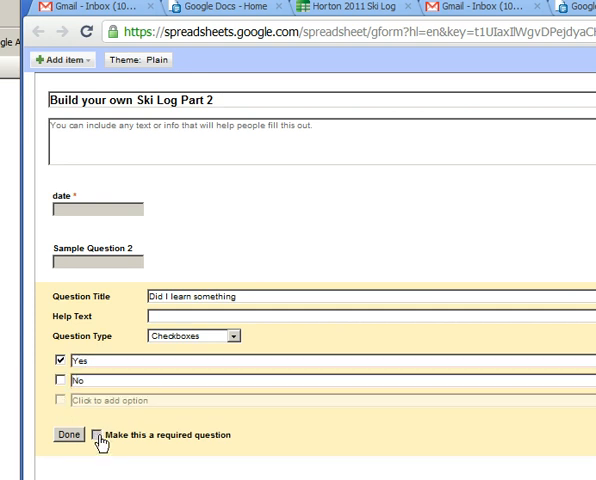
pyautogui.click(68, 444)
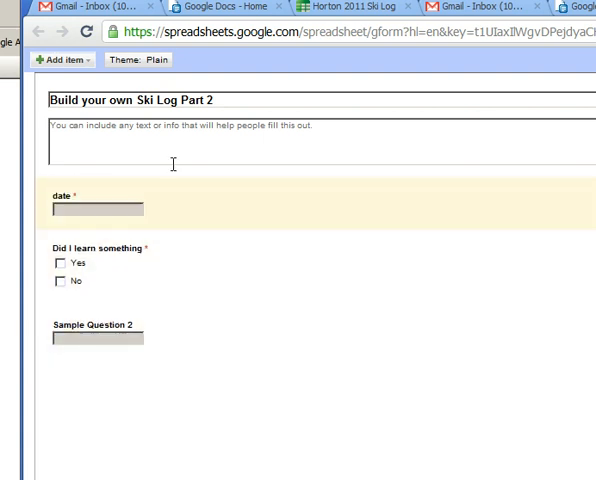
# - Add a required short-text question titled 'Best Score'
pyautogui.click(62, 59)
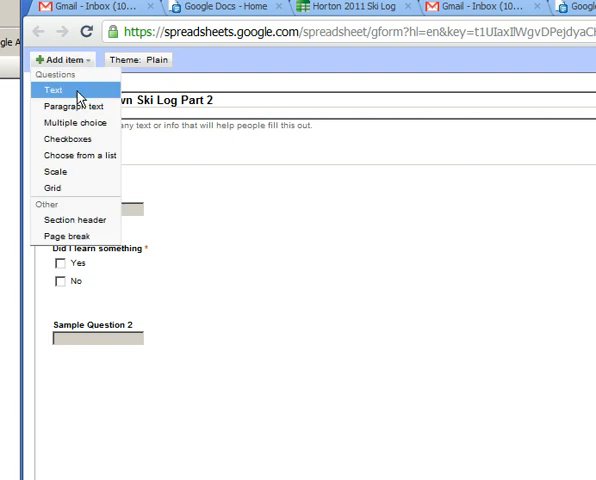
pyautogui.click(55, 91)
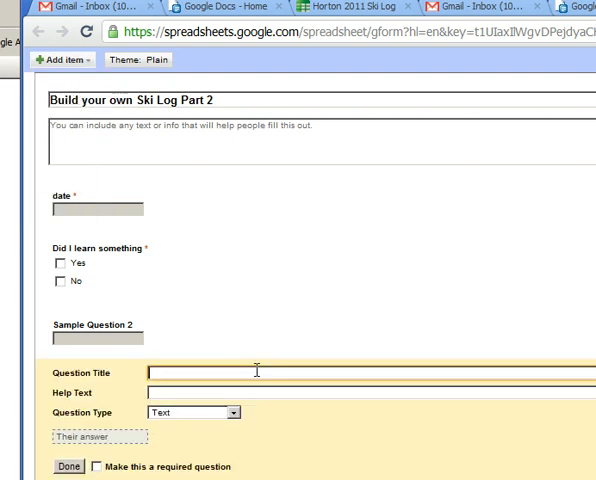
pyautogui.write('B')
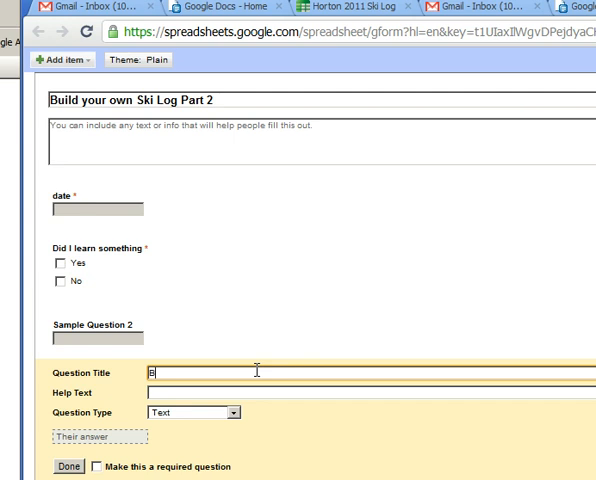
pyautogui.write('est Soc')
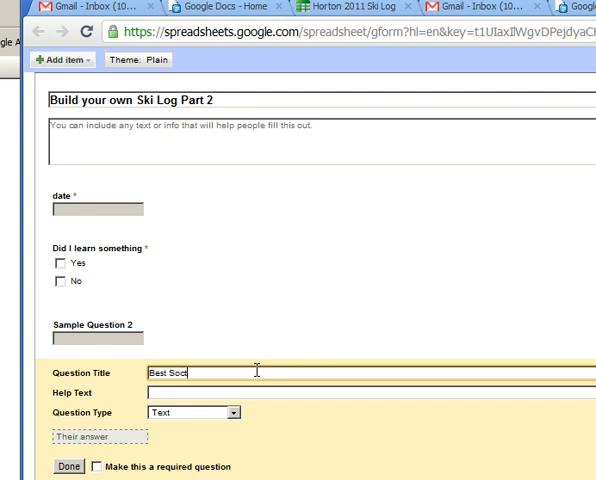
pyautogui.write('re')
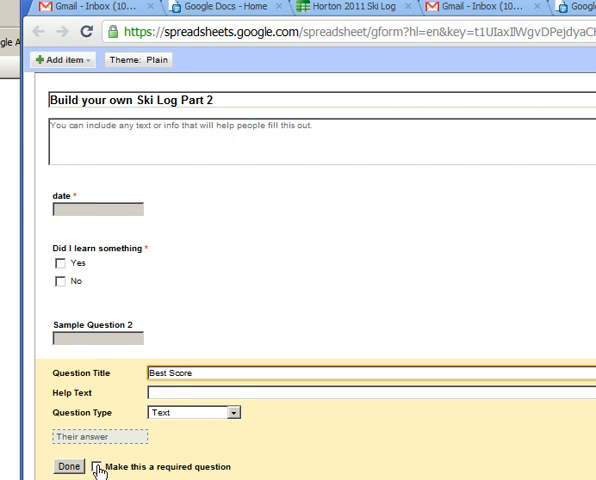
pyautogui.click(95, 467)
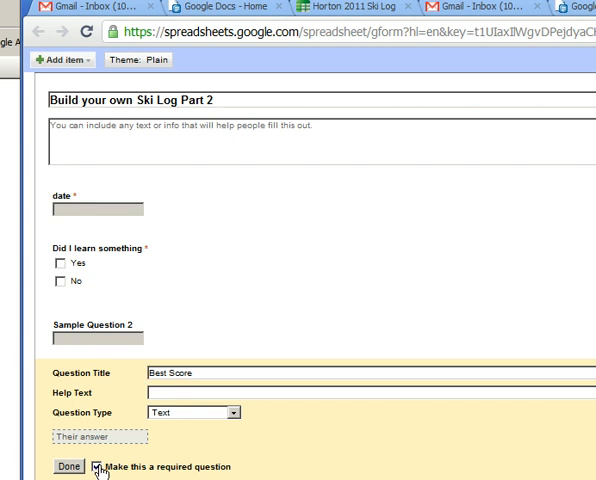
pyautogui.click(65, 466)
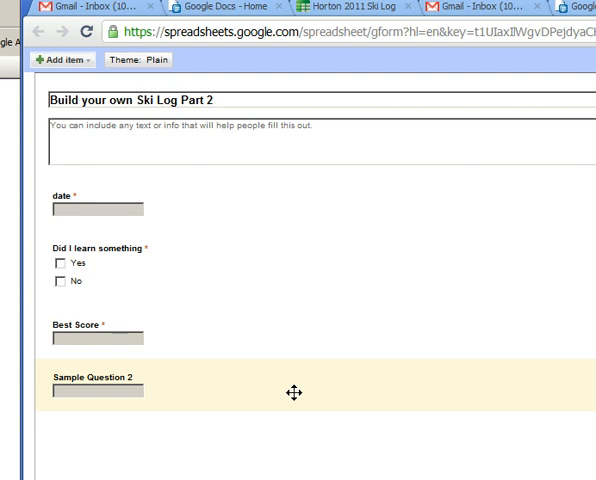
pyautogui.click(62, 63)
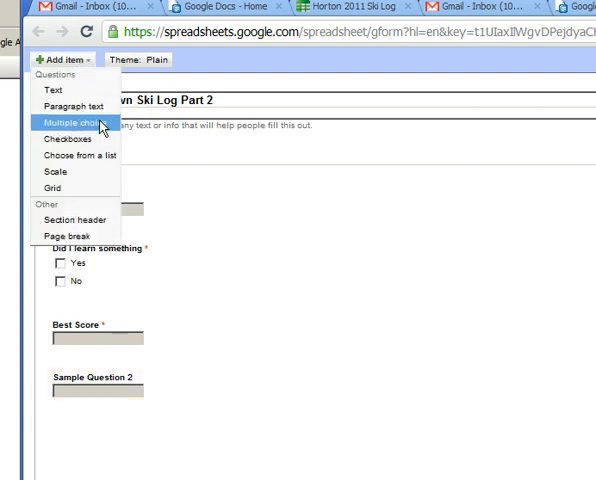
# - Add multiple-choice question 'Cruise Settings' with options B2 and PP Classic Gps Cheat
pyautogui.click(75, 121)
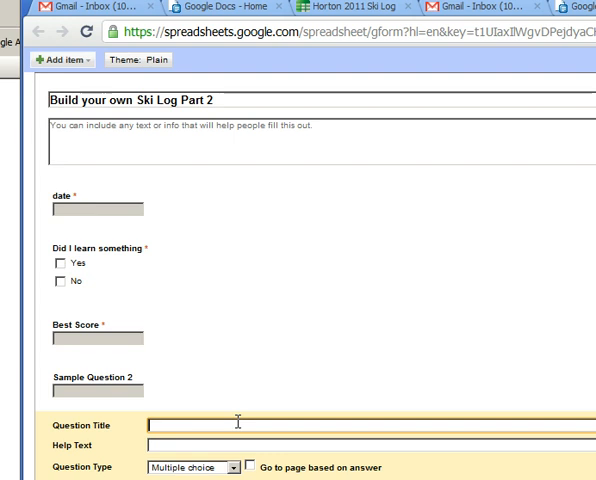
pyautogui.write('Cruise')
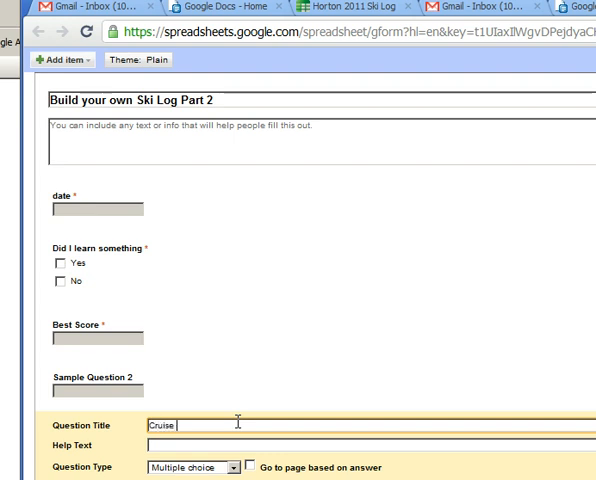
pyautogui.write('Settin')
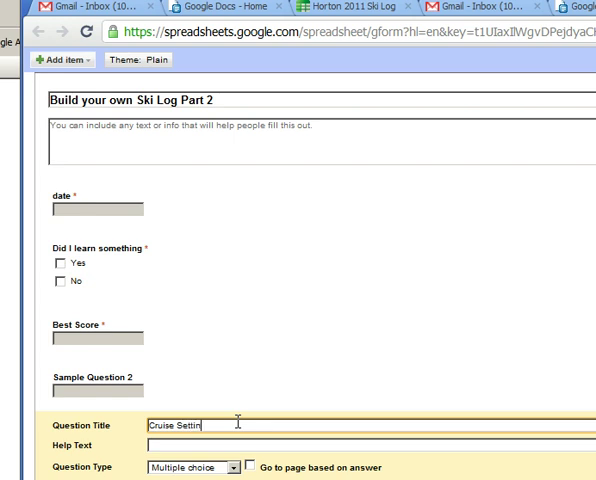
pyautogui.write('gs')
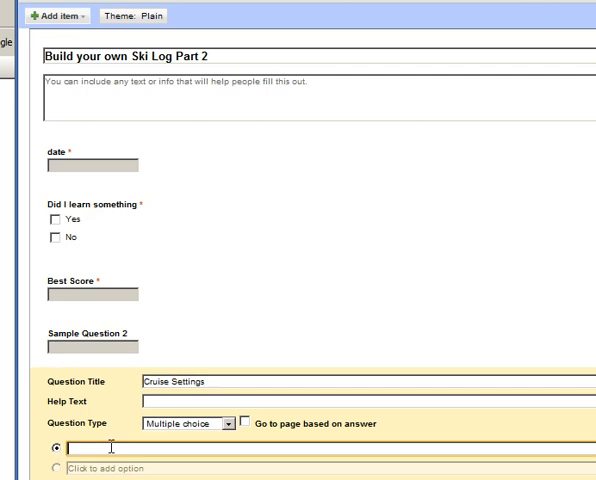
pyautogui.write('B2')
pyautogui.click(331, 468)
pyautogui.write('PP Classic Gps')
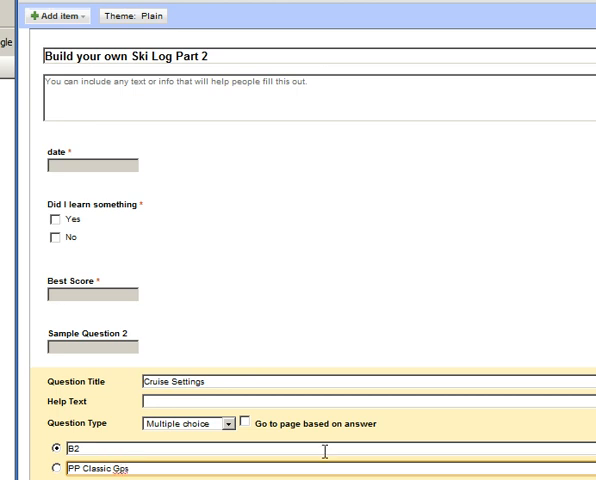
pyautogui.write('Cheat')
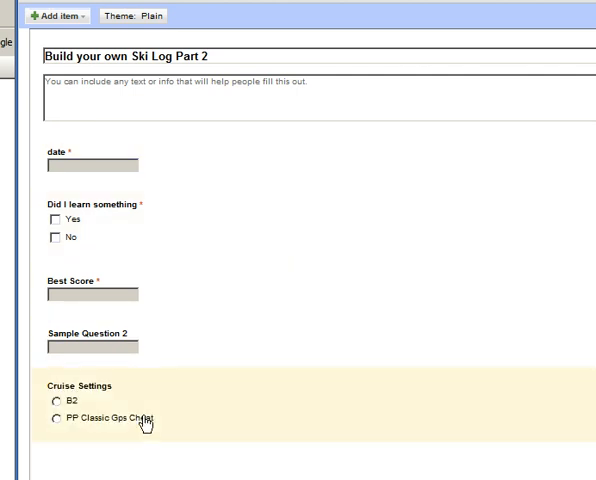
pyautogui.moveTo(58, 411)
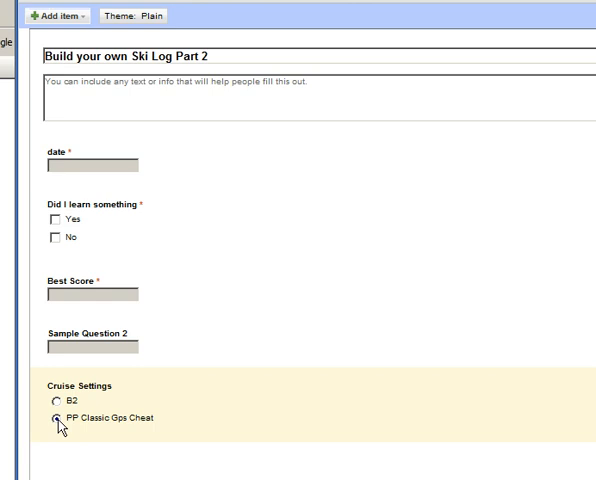
pyautogui.click(60, 15)
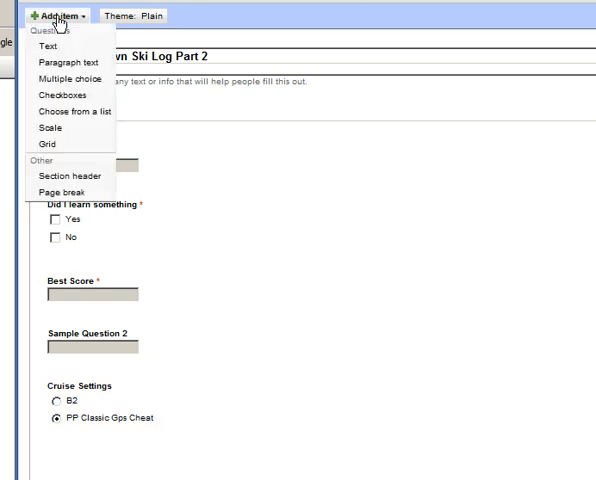
pyautogui.moveTo(96, 47)
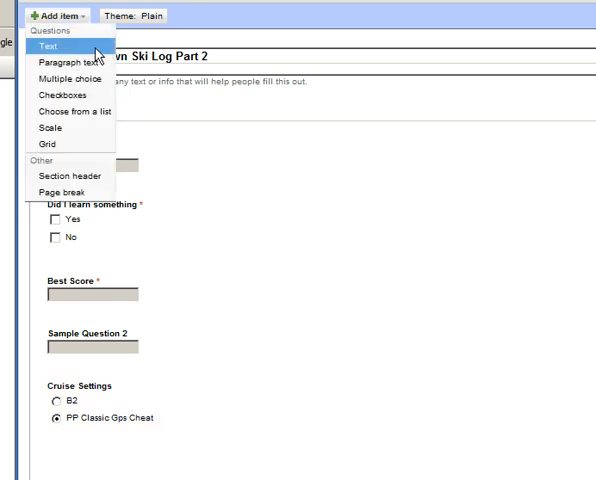
pyautogui.moveTo(50, 129)
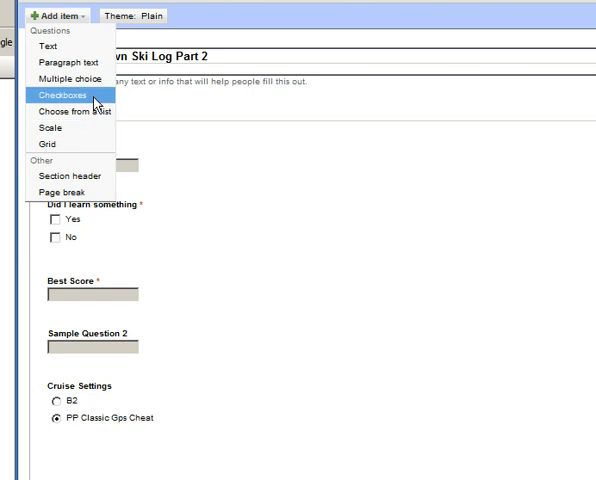
# - Add a text question titled 'Temp'
pyautogui.click(65, 103)
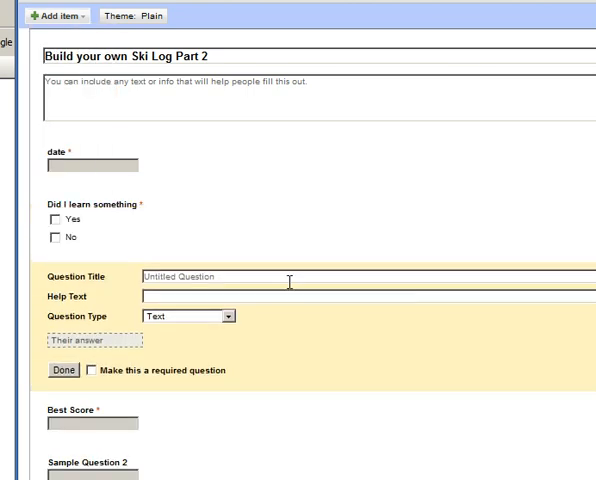
pyautogui.write('Temp')
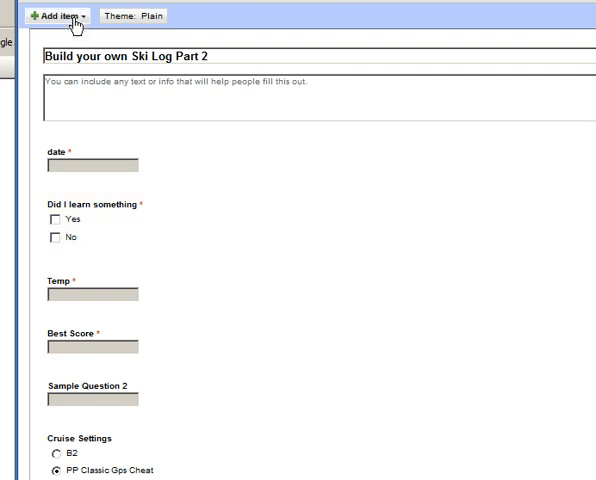
# - Add a 1–5 scale question 'What ever' with endpoint labels Bad and Good
pyautogui.click(58, 17)
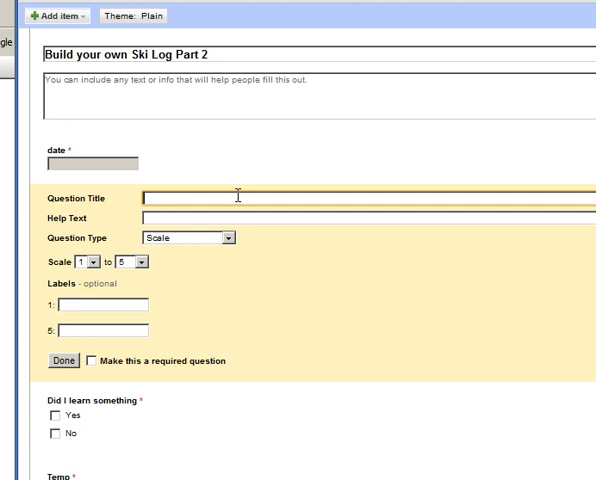
pyautogui.write('What ever')
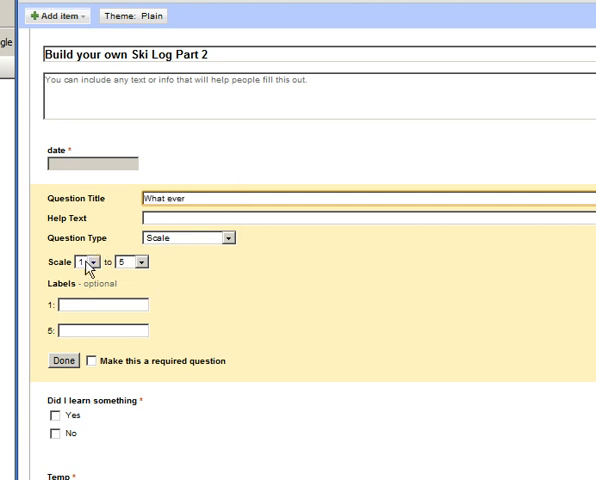
pyautogui.moveTo(130, 270)
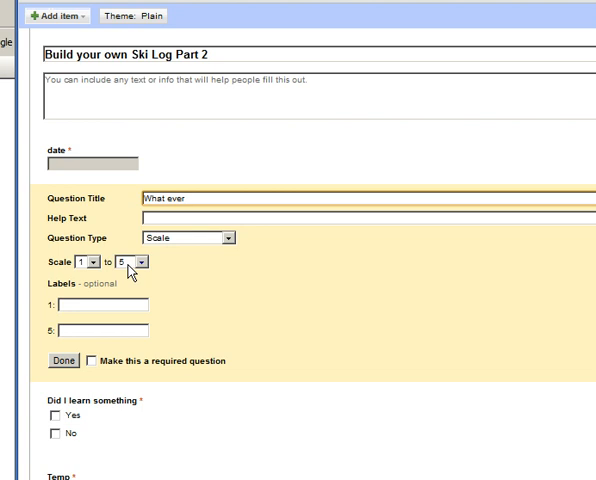
pyautogui.click(100, 305)
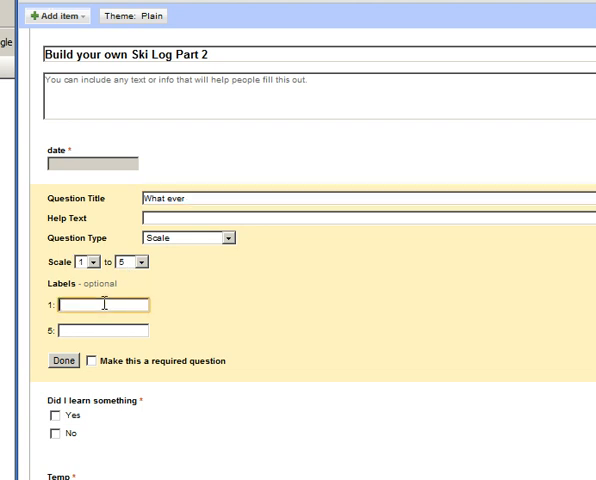
pyautogui.write('Bad')
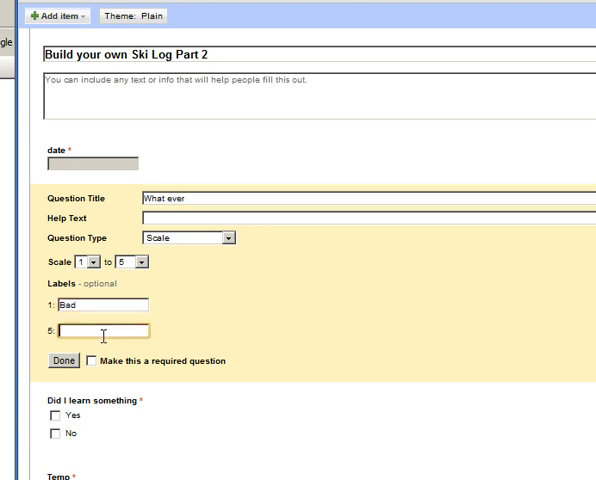
pyautogui.write('Good')
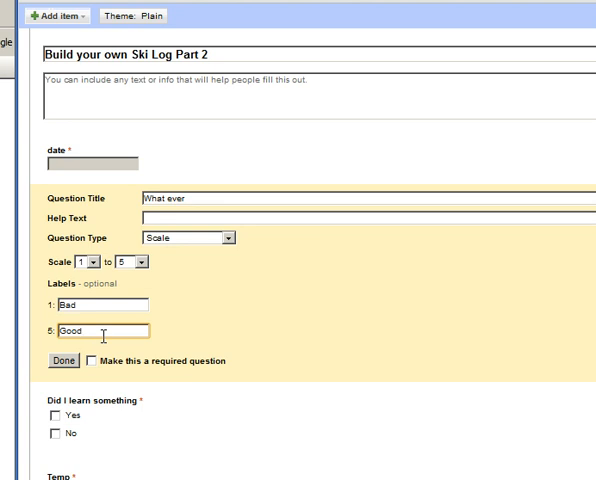
pyautogui.click(62, 360)
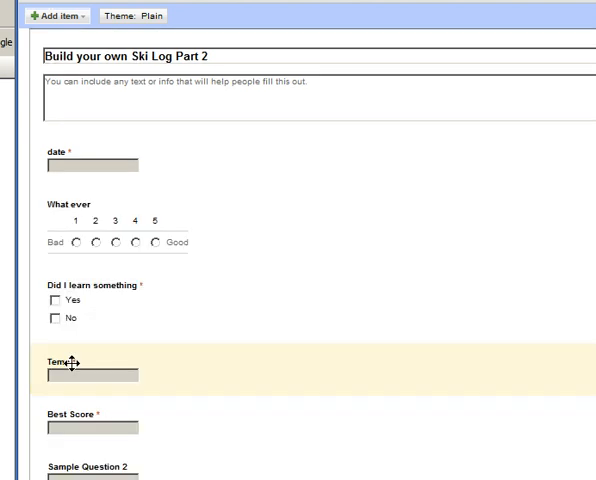